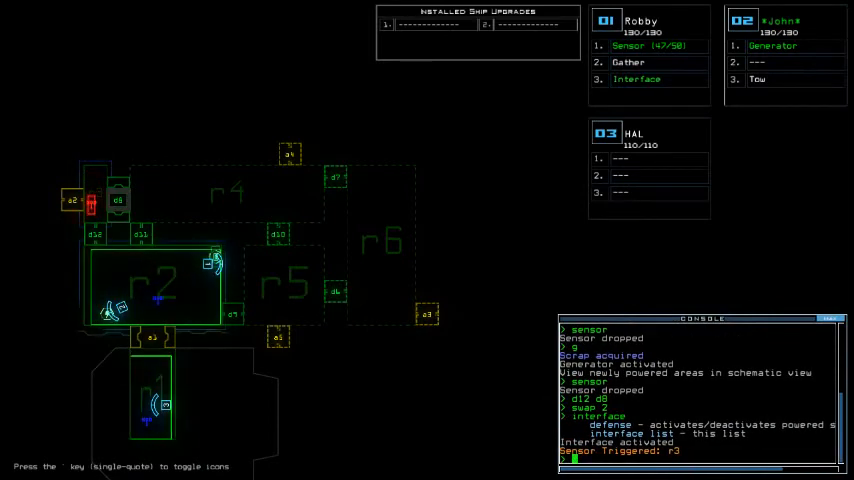
# - Enter the defense command in the console after reviewing the interface help list
pyautogui.write('defense')
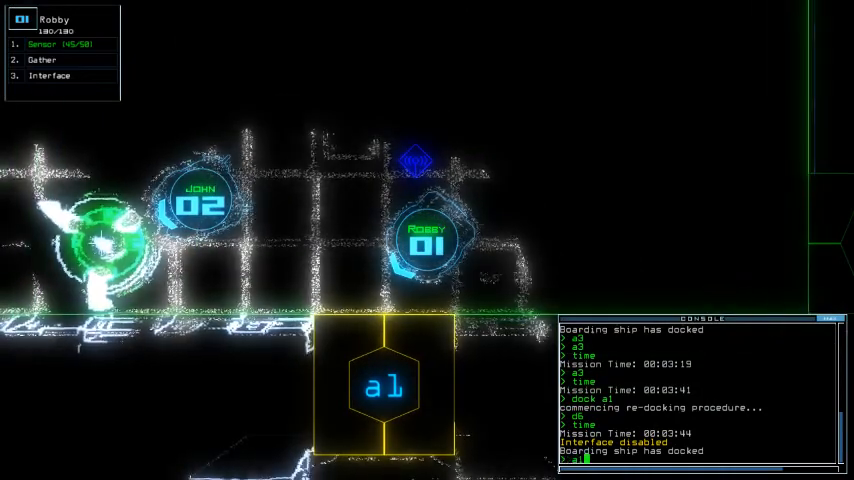
# - Submit the mistyped command 'nd', which the console rejects as unrecognized
pyautogui.write('nd')
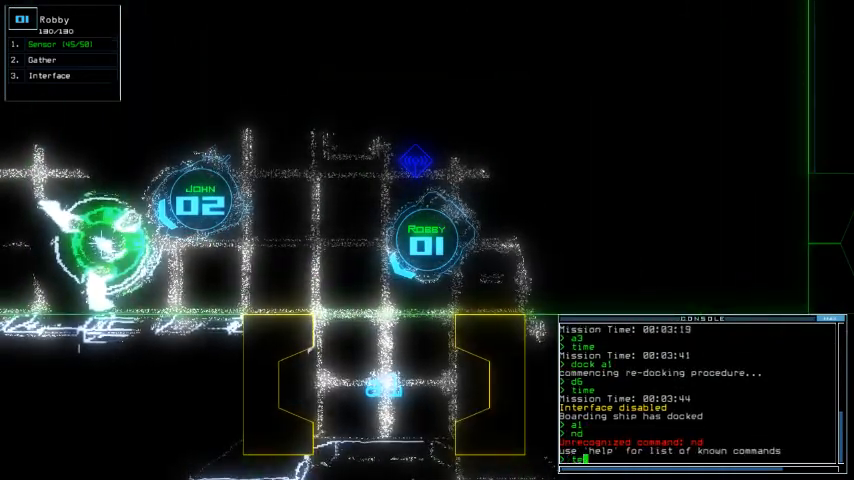
pyautogui.press('Escape')
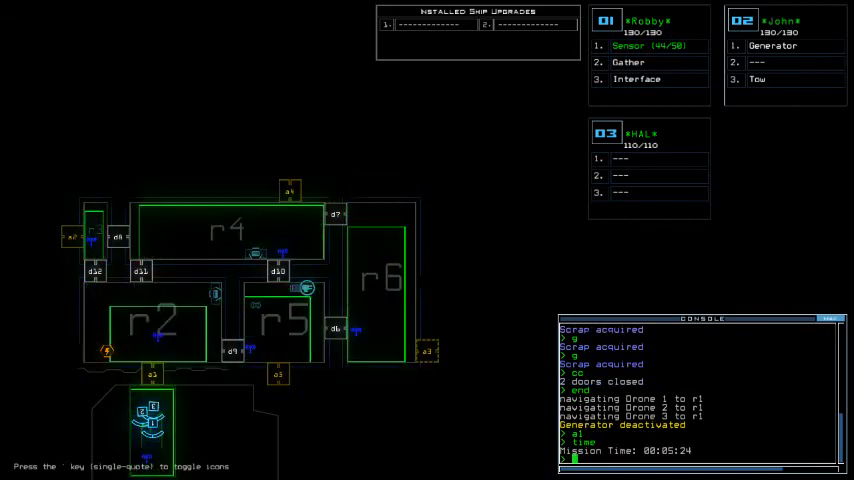
# - Issue the exit command to end the mission with drones gathered in r1
pyautogui.write('exit')
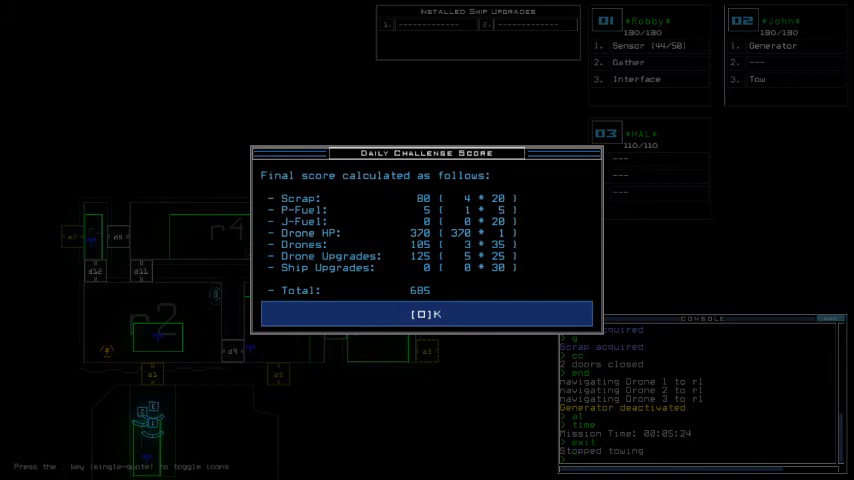
# - Accept the Daily Challenge Score breakdown totalling 685 points
pyautogui.click(426, 312)
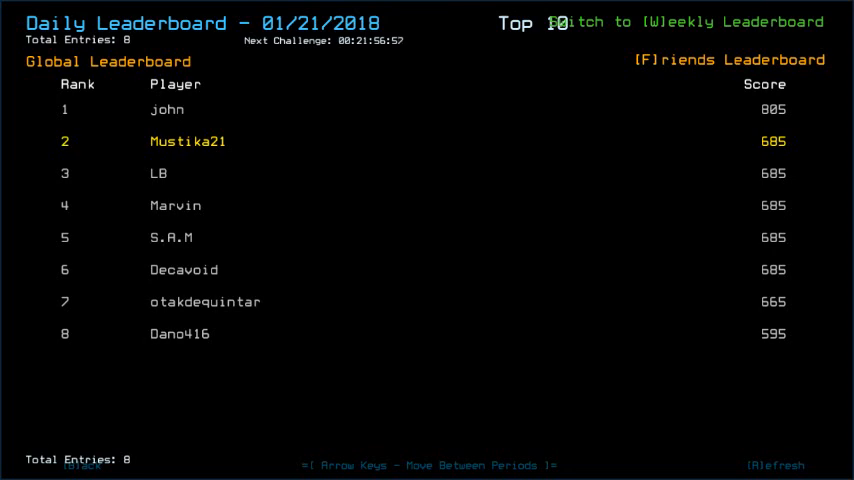
# - Switch from the 01/21/2018 leaderboard to the 01/20/2018 board with top score 900
pyautogui.press('Left')
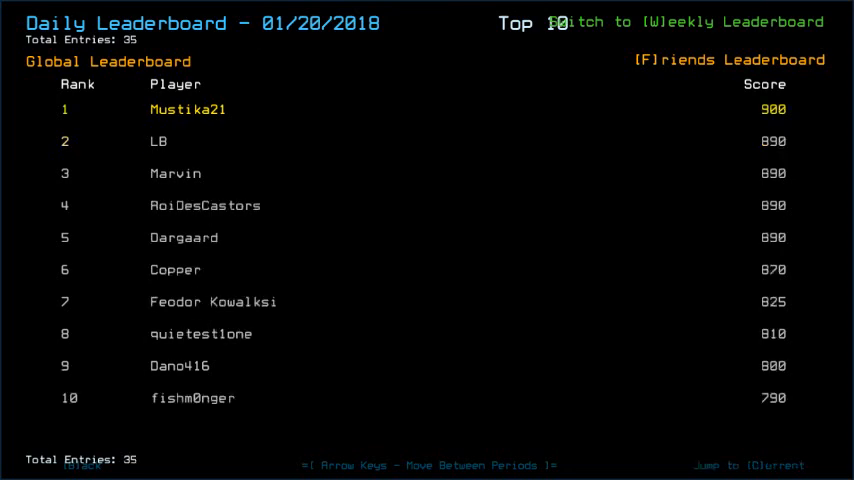